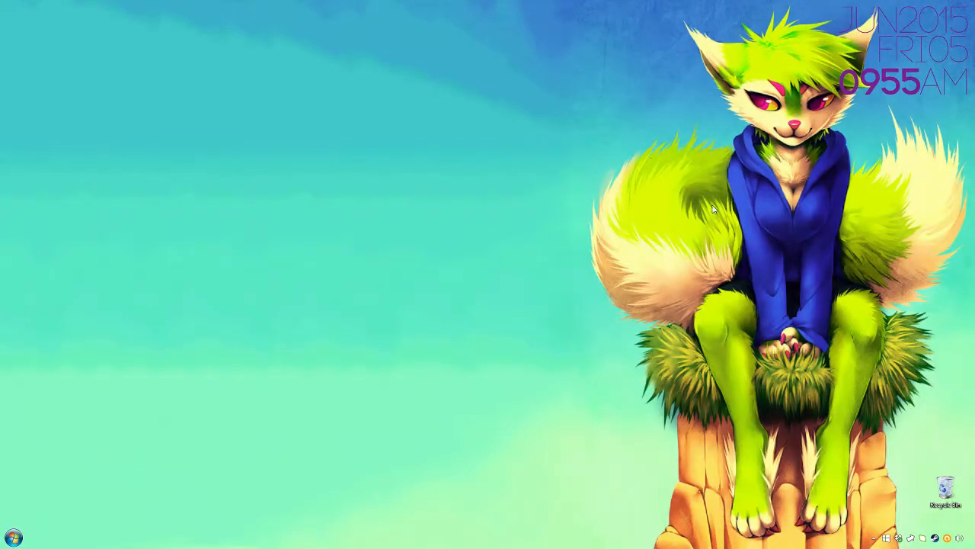
mouse_move(705, 212)
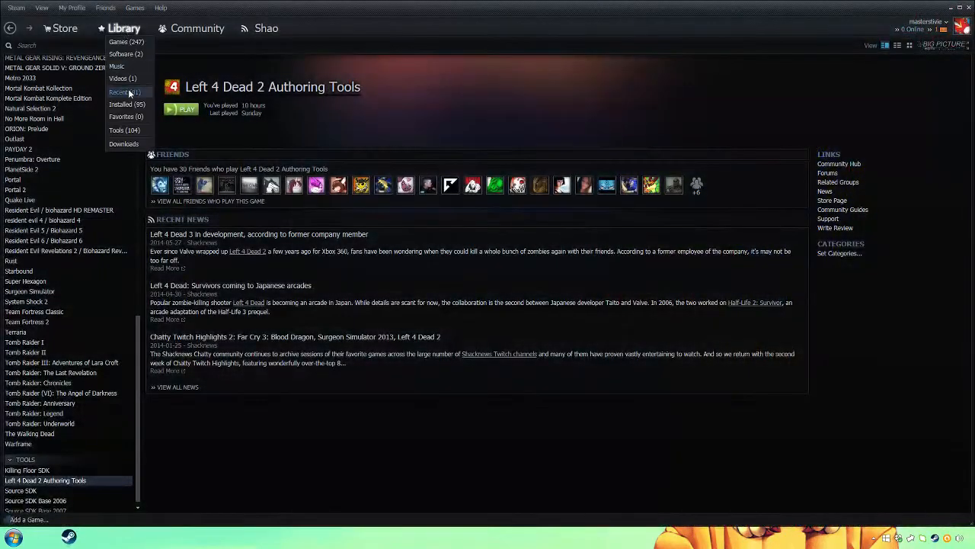
Close the Steam library and open weapon_bumpmap_fix_v2.vpk from the L4D Stuff addons workshop folder.
left_click(117, 130)
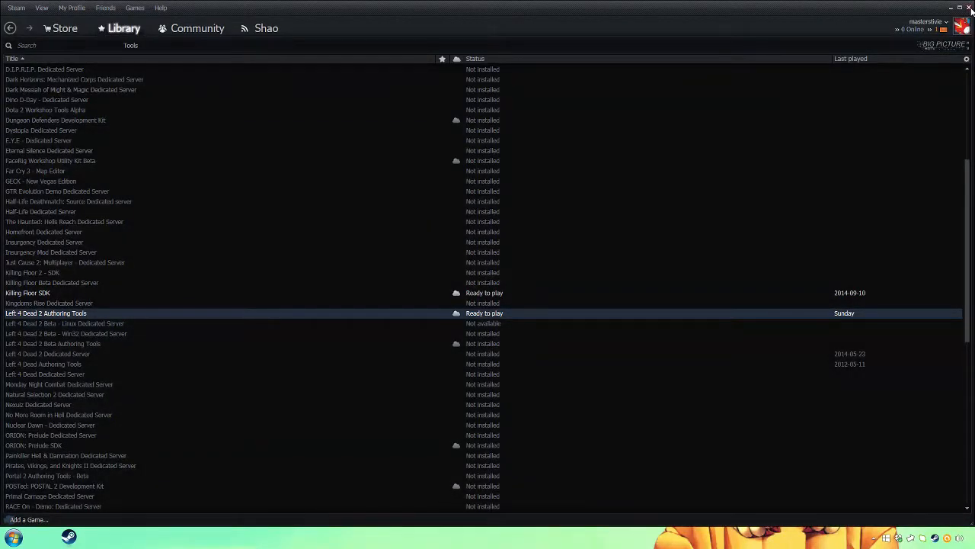
left_click(969, 7)
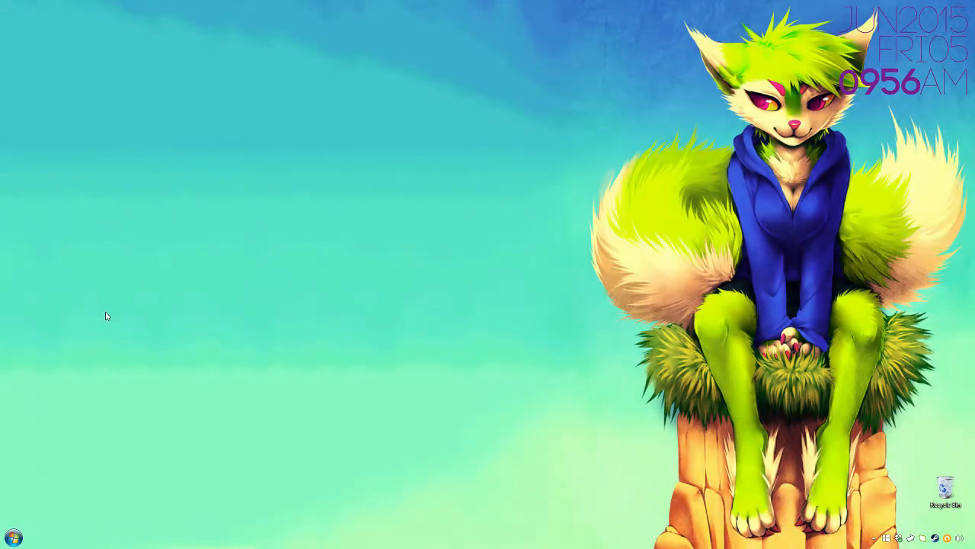
mouse_move(56, 342)
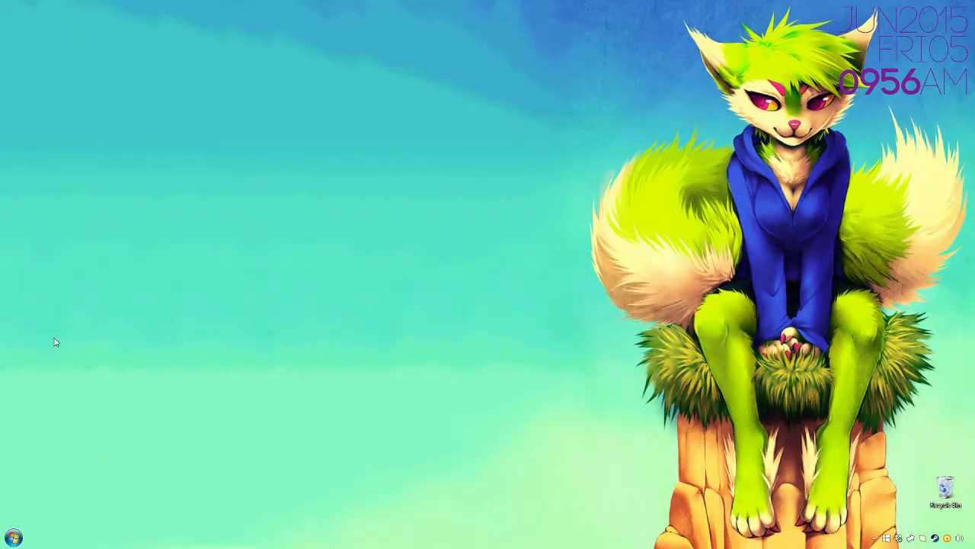
mouse_move(21, 494)
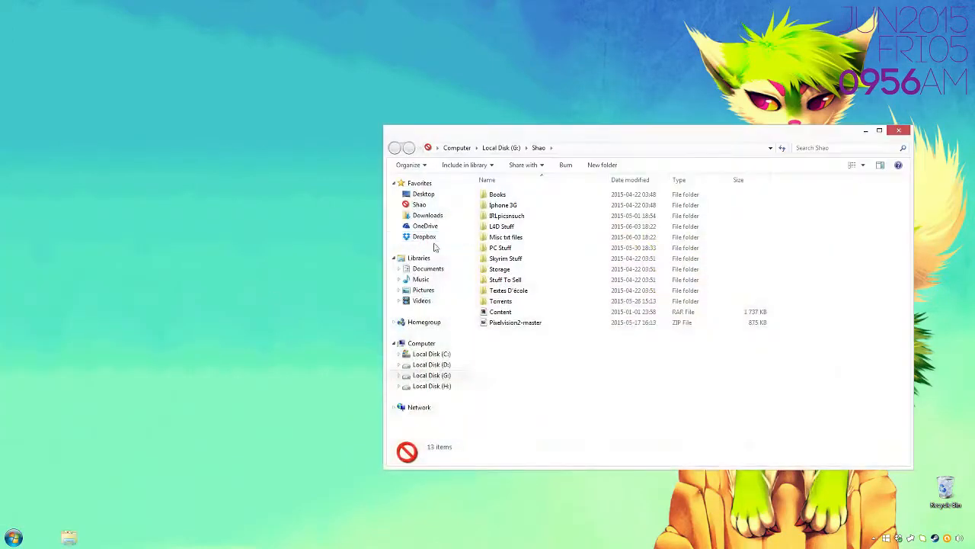
double_click(502, 227)
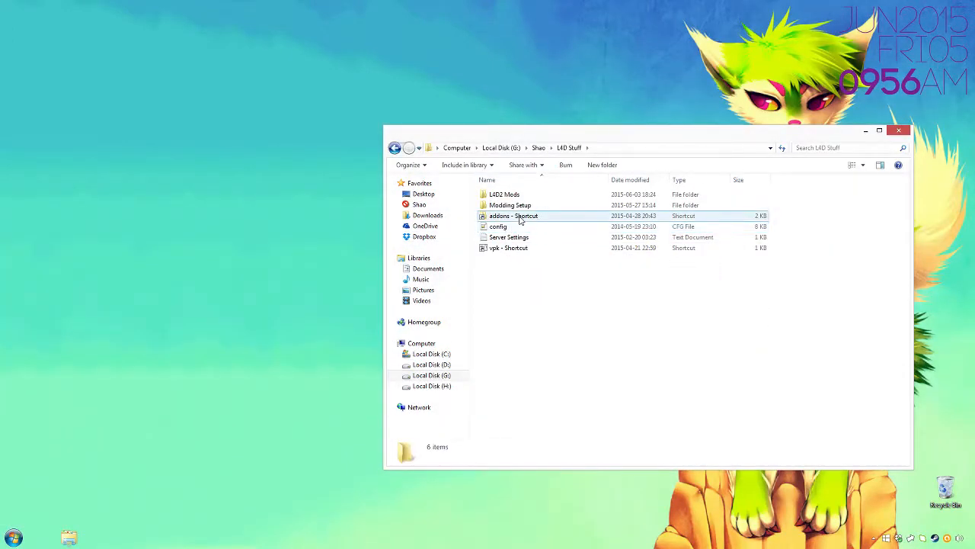
double_click(513, 215)
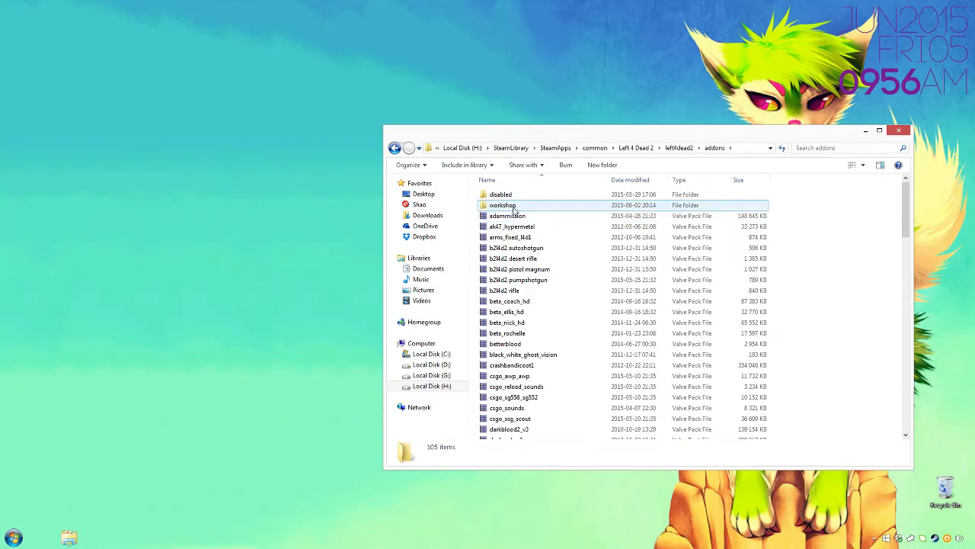
mouse_move(503, 205)
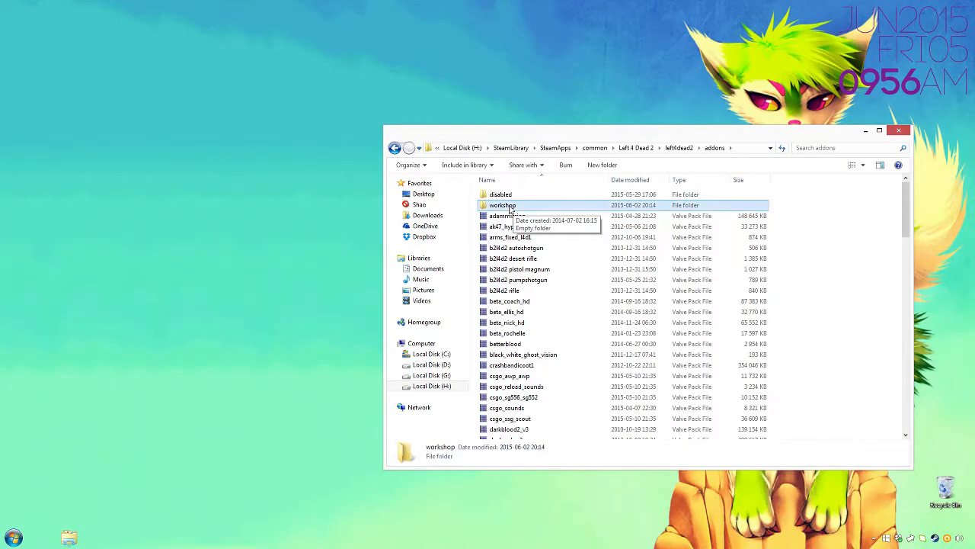
double_click(502, 205)
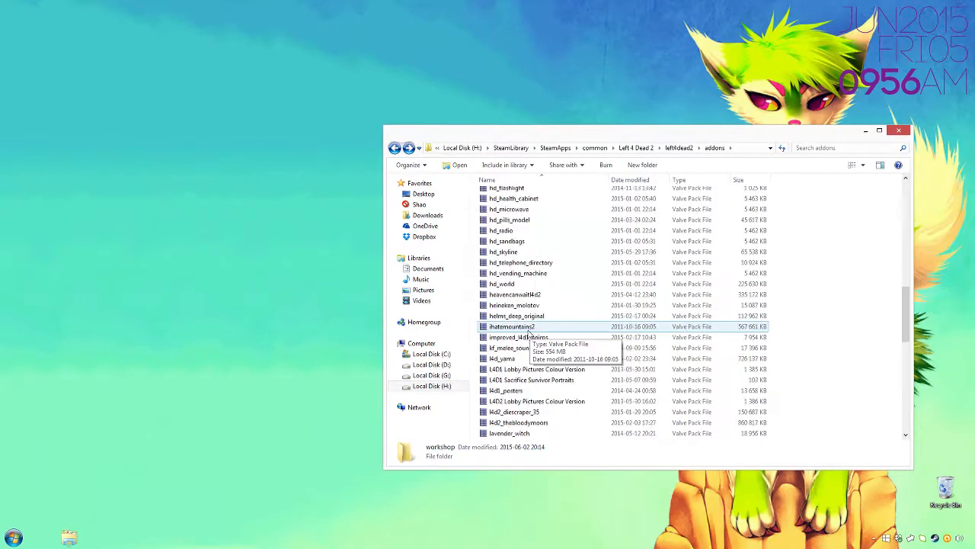
scroll("down", 3)
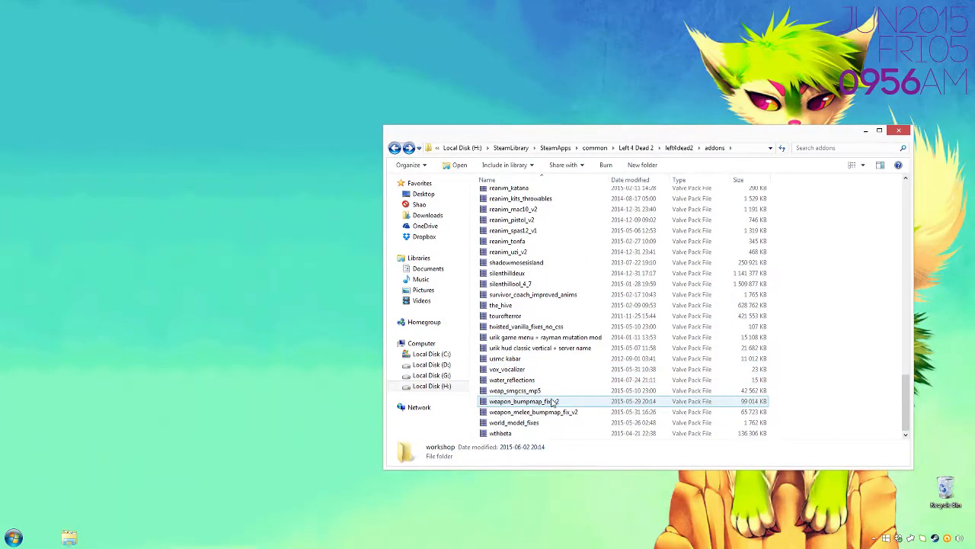
left_click(524, 401)
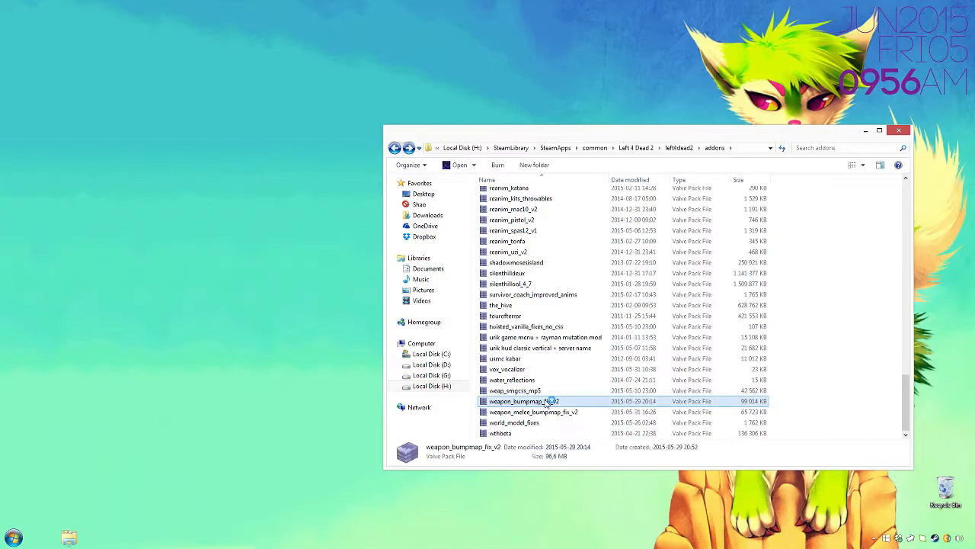
double_click(523, 401)
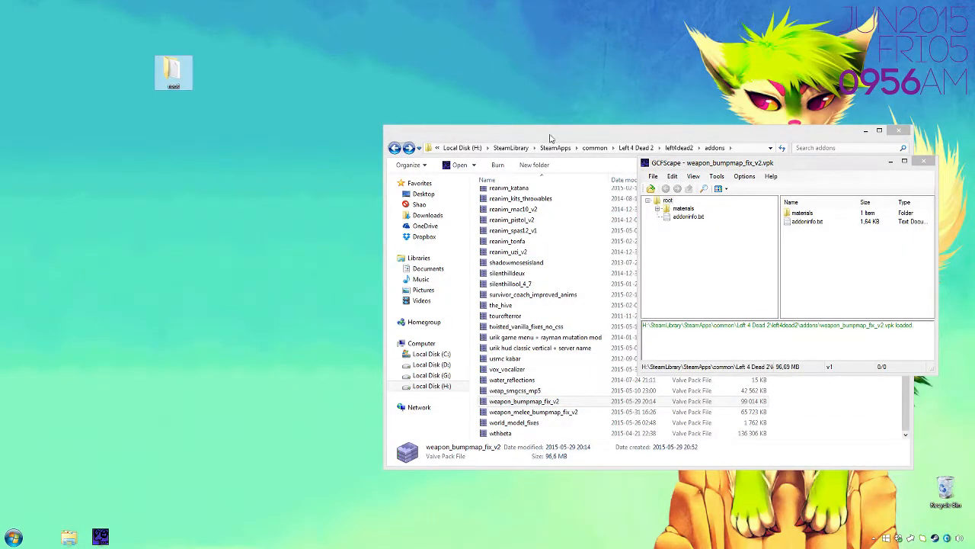
Extract the root folder to the desktop and browse to materials\models\v_models\weapons.
left_click(924, 160)
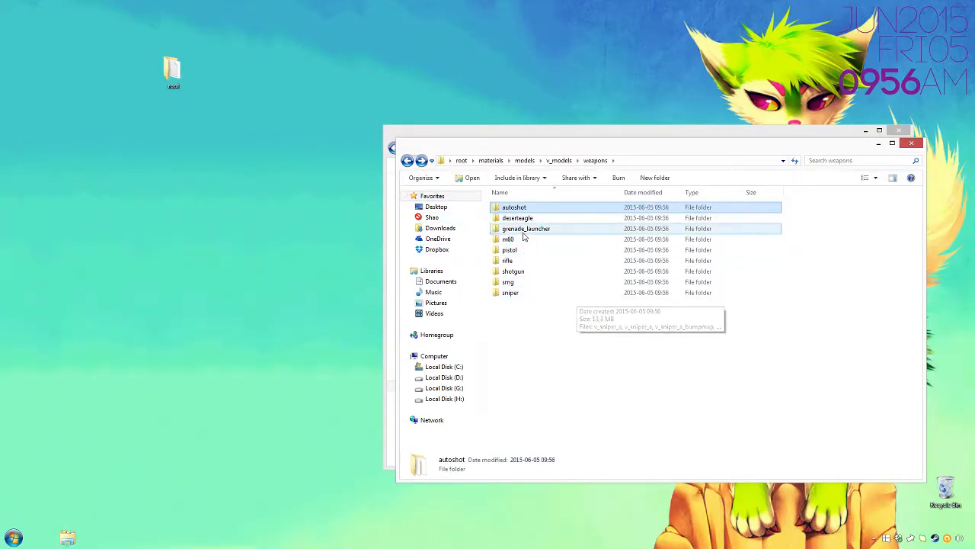
Open autoshot's m4super.vmt in VTFEdit and copy its $phong lines.
double_click(514, 207)
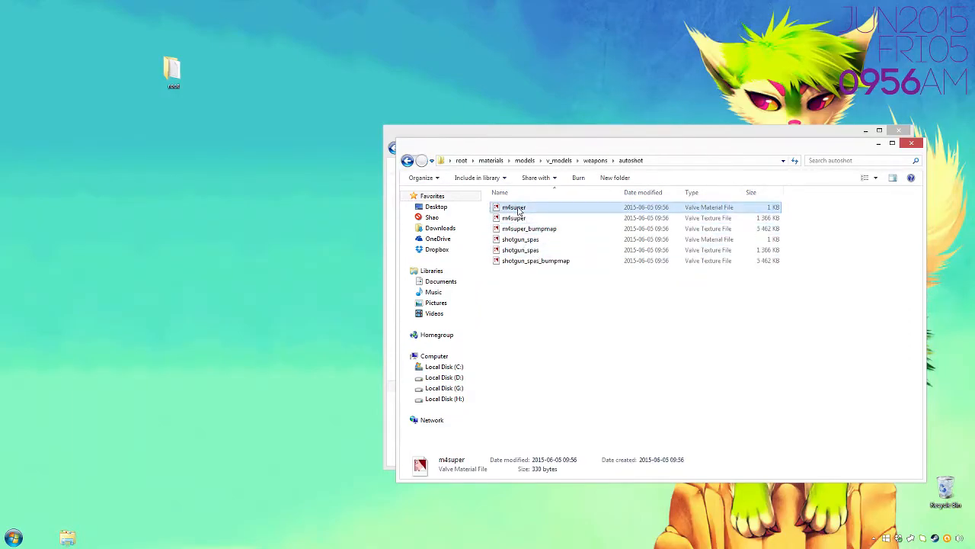
double_click(513, 206)
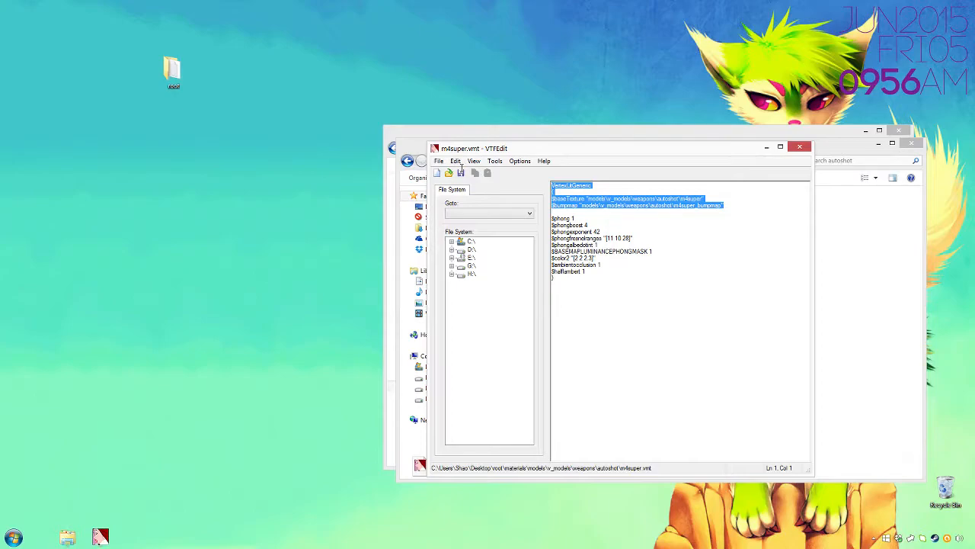
left_click(584, 290)
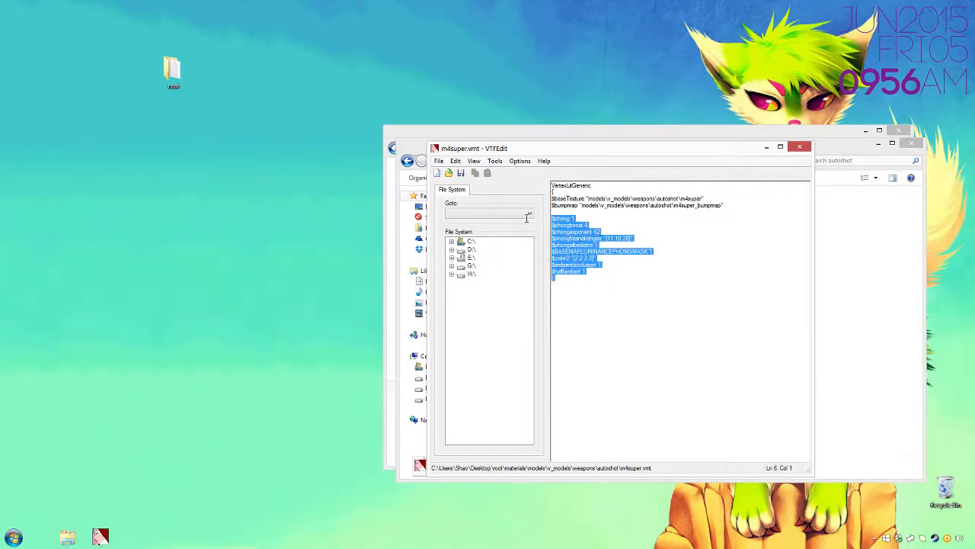
mouse_move(775, 127)
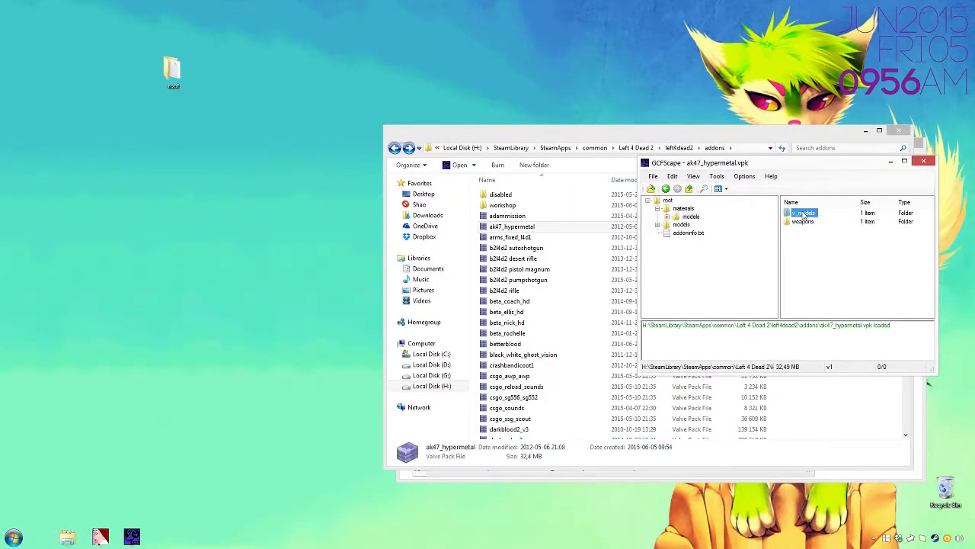
Expand the ak47_hypermetal models folder and open 47_rechmak.vmt in VTFEdit.
left_click(667, 216)
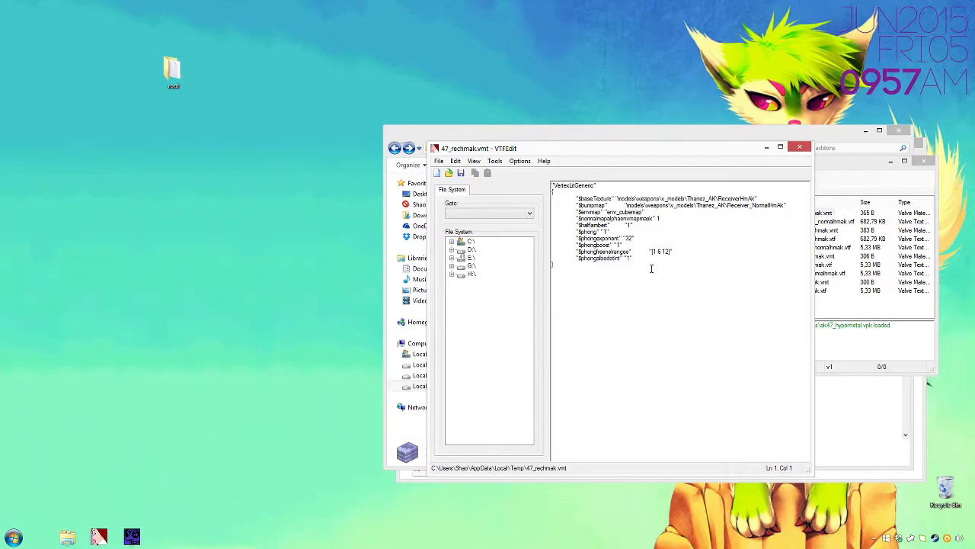
Paste the m4super $phong lines over the old ones in 47_rechmak.vmt and save.
left_click(788, 205)
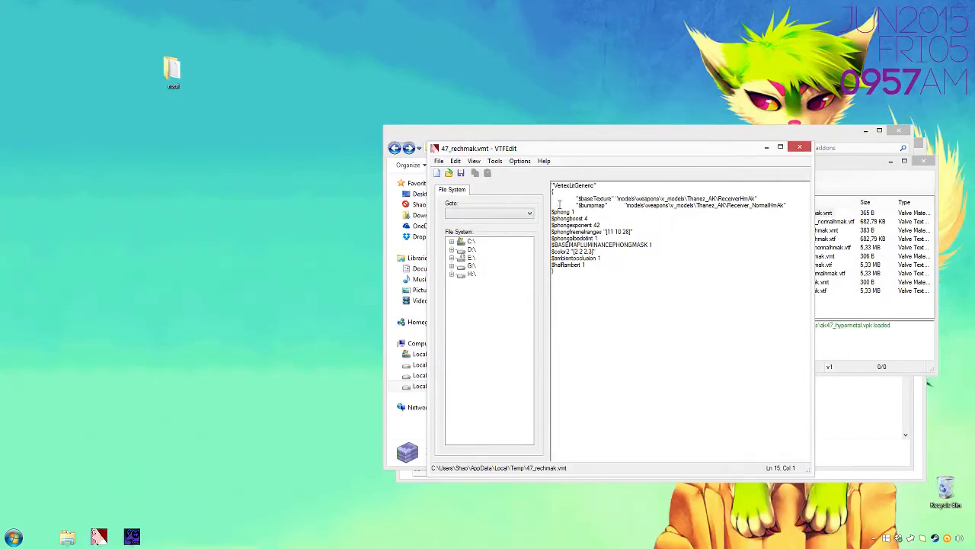
left_click(439, 161)
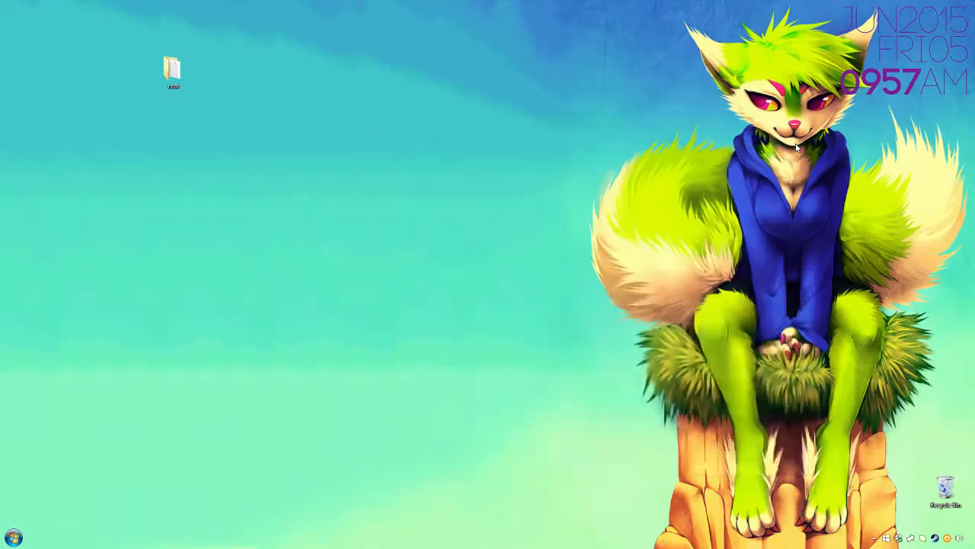
left_click(173, 71)
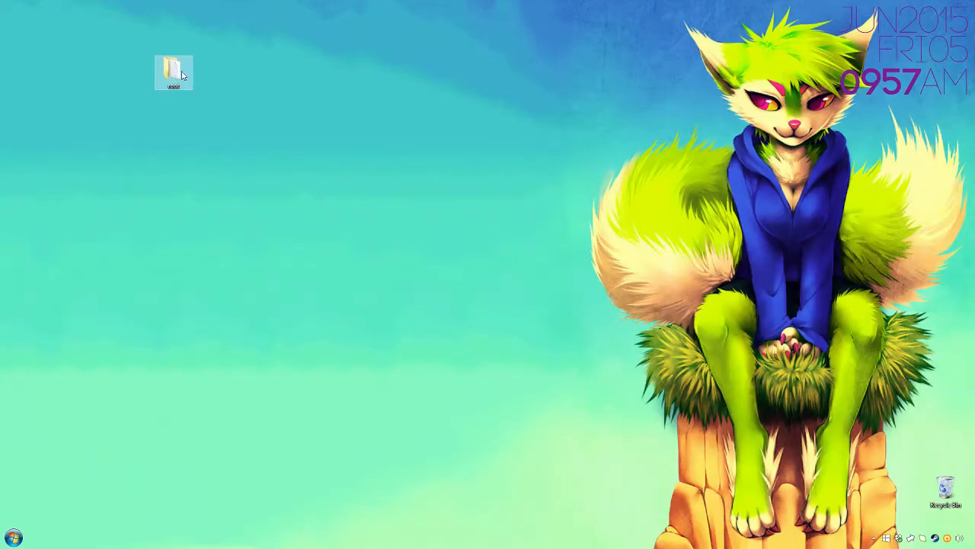
left_click(172, 68)
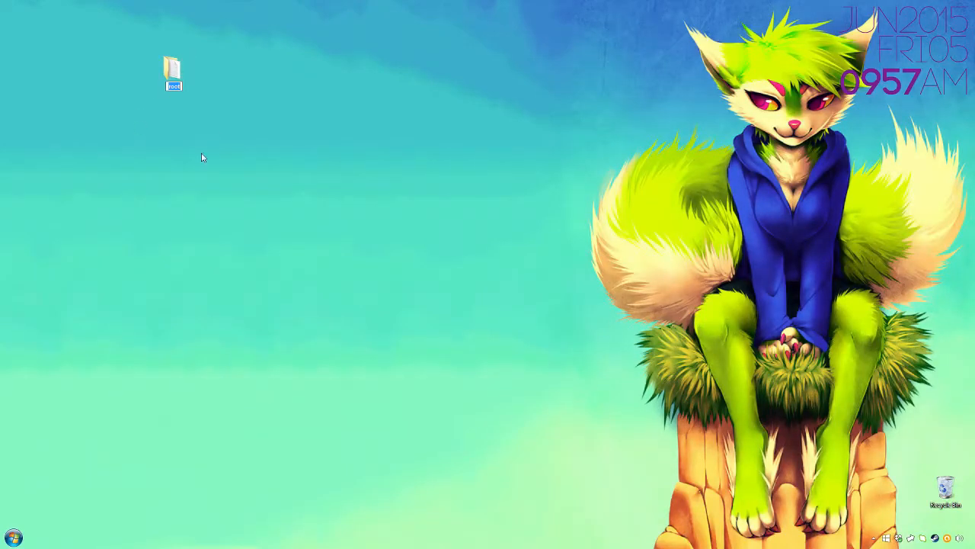
mouse_move(258, 111)
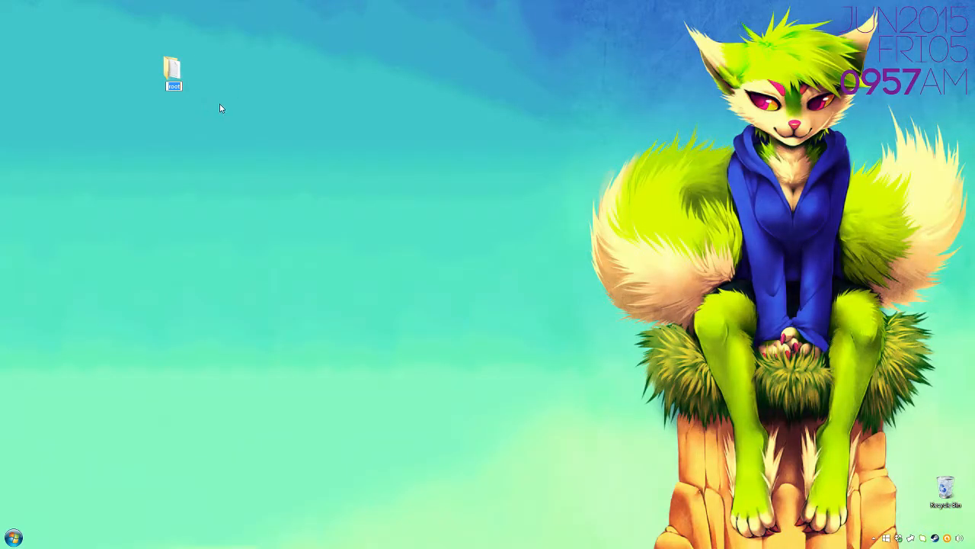
left_click(97, 318)
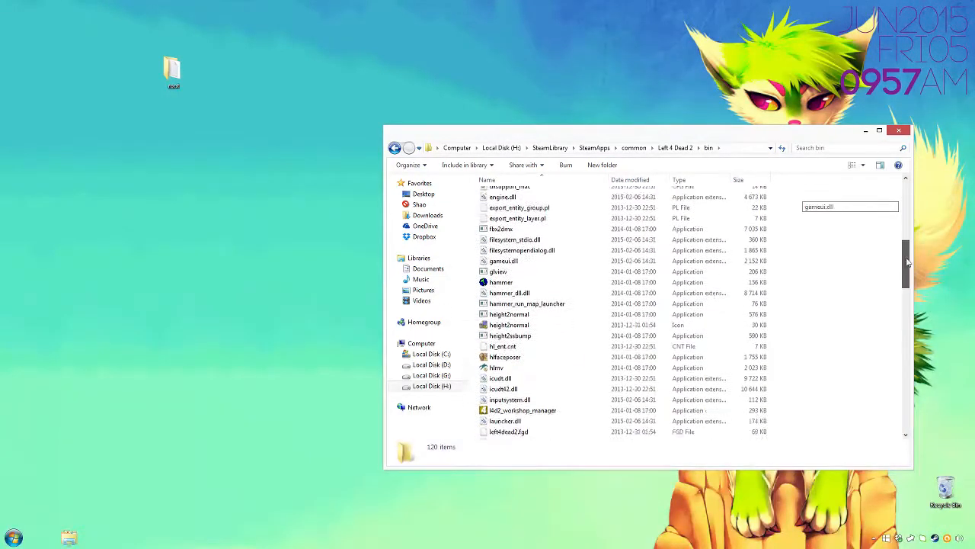
Create a shortcut to vpk.exe inside the Left 4 Dead 2 bin folder.
scroll("down", 3)
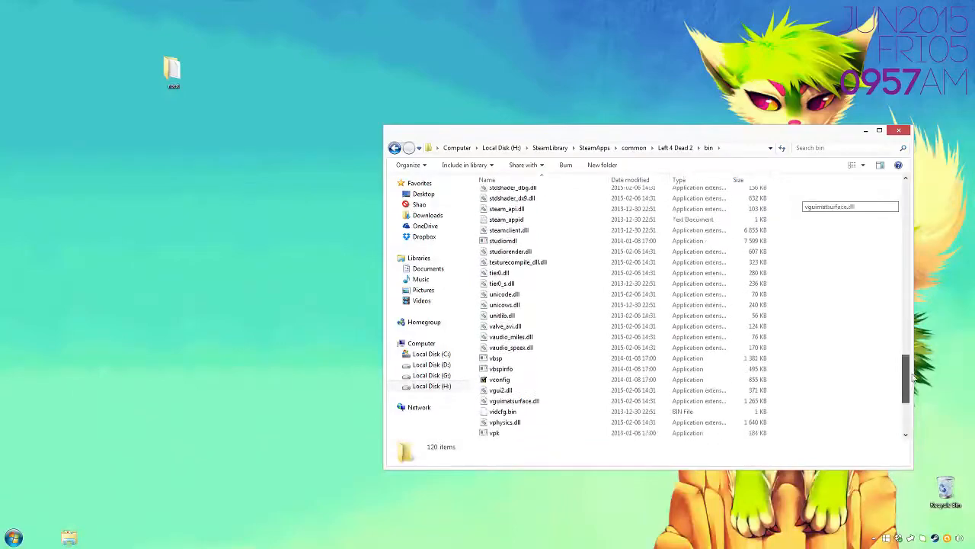
left_click(496, 330)
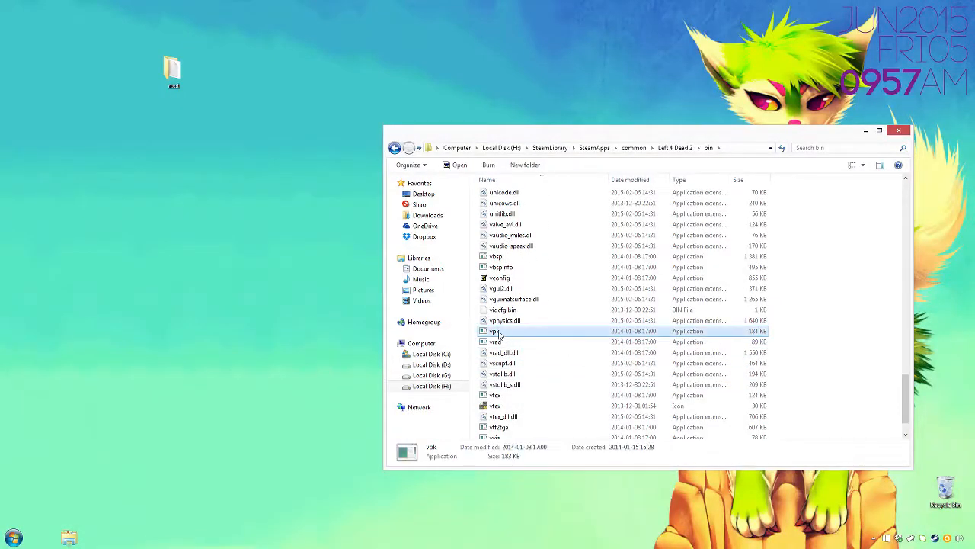
right_click(495, 331)
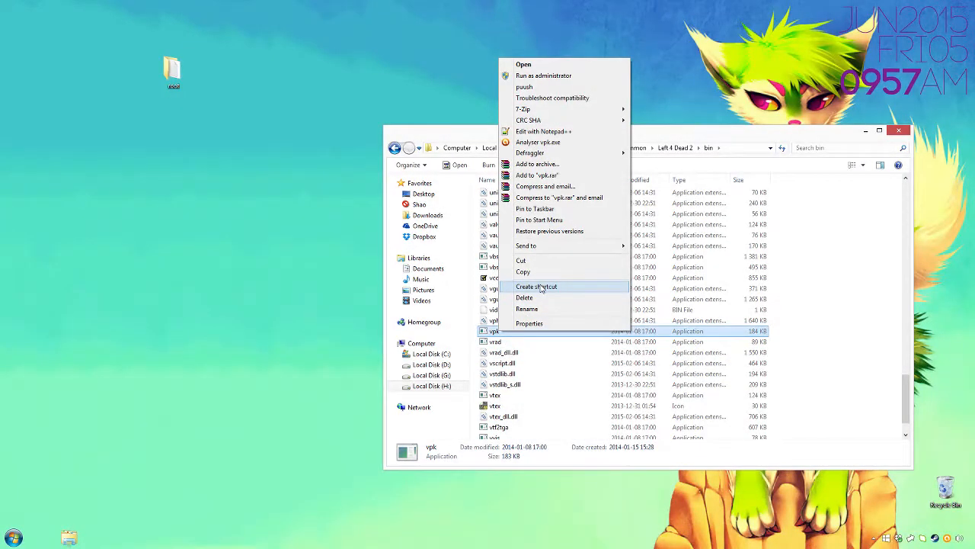
left_click(536, 287)
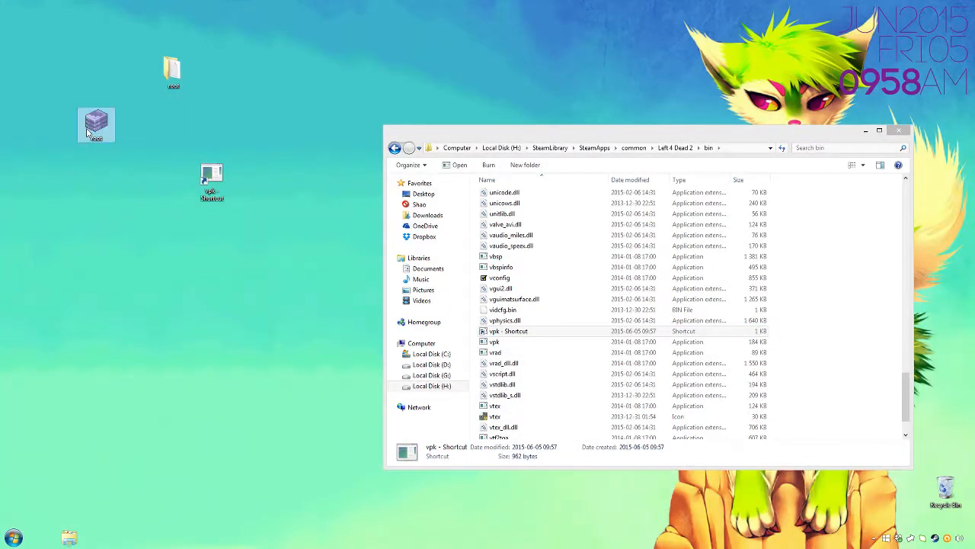
Drop the root folder onto the desktop vpk shortcut to build root.vpk.
left_click(395, 148)
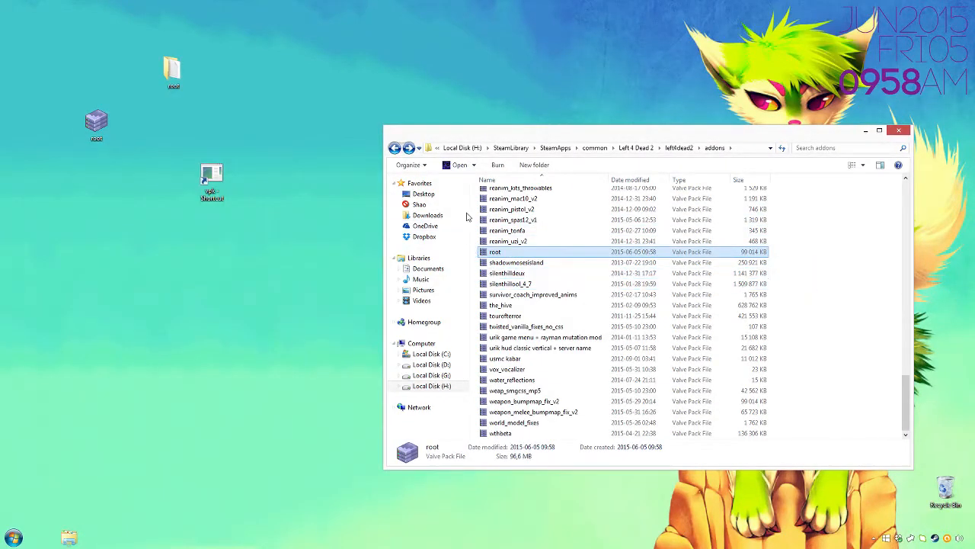
mouse_move(473, 231)
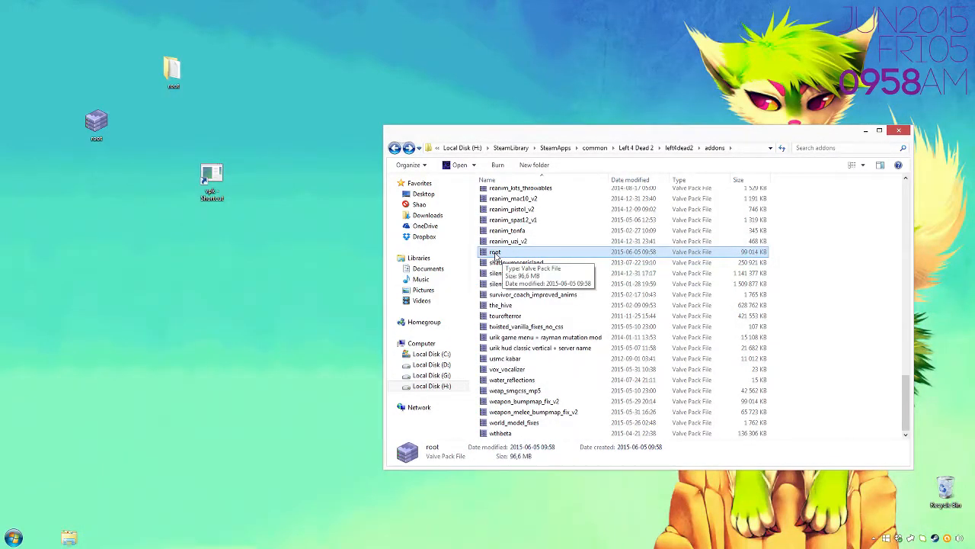
mouse_move(522, 256)
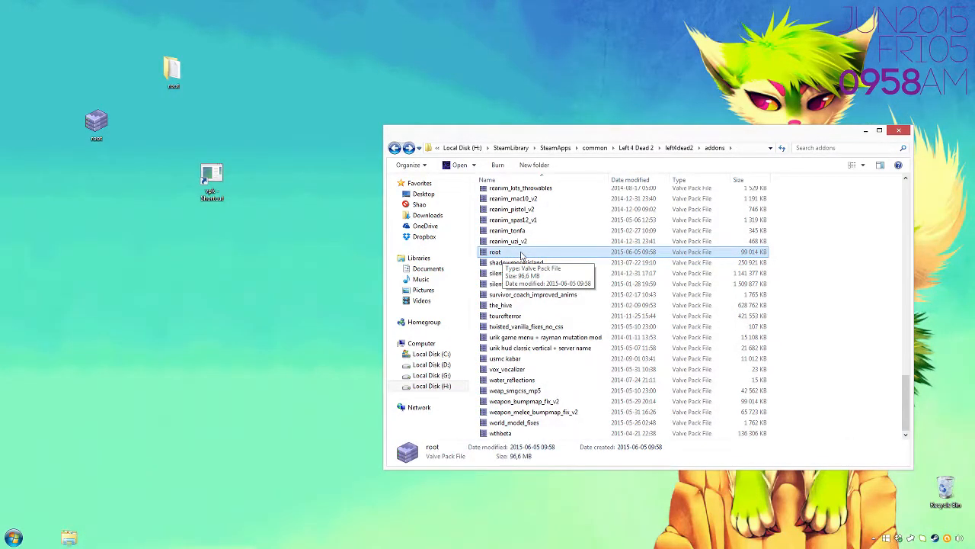